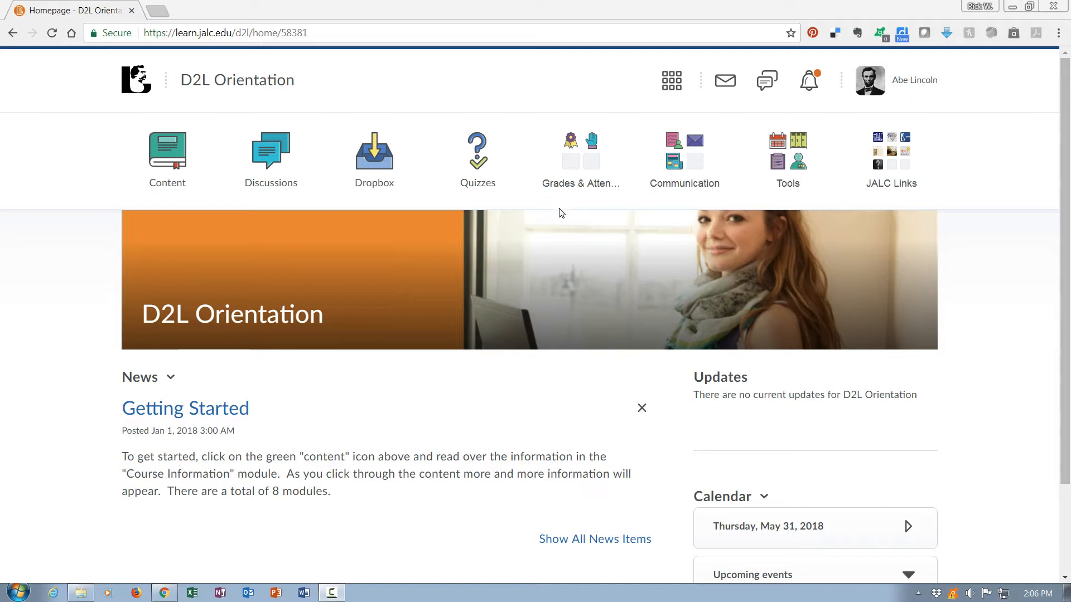
pyautogui.moveTo(323, 426)
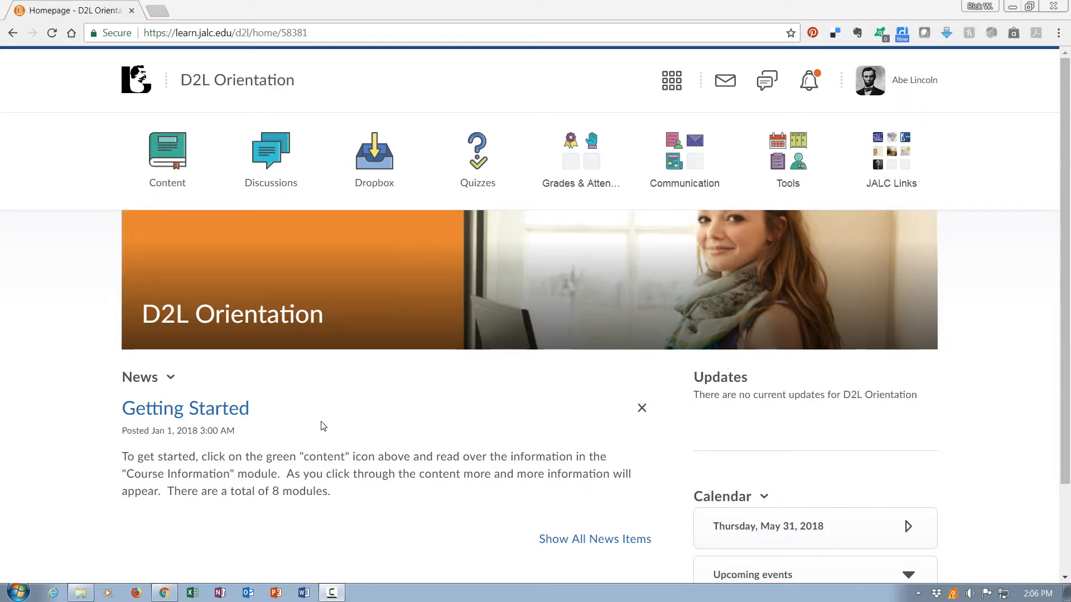
pyautogui.moveTo(353, 439)
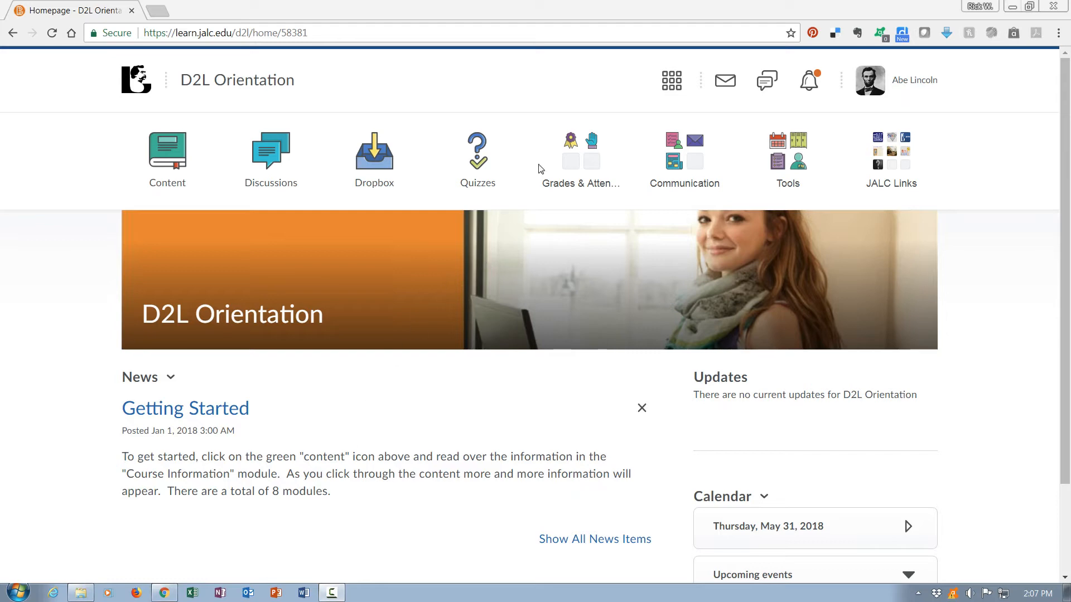
# Open Grades from the Grades & Attendance menu to list the D2L Orientation grade items.
pyautogui.click(580, 148)
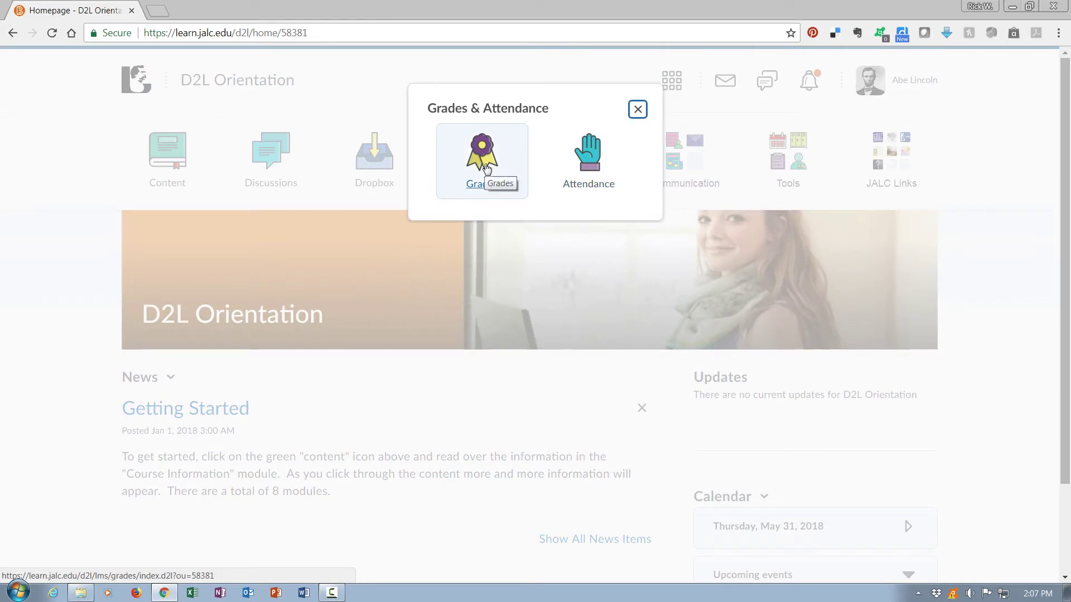
pyautogui.click(481, 160)
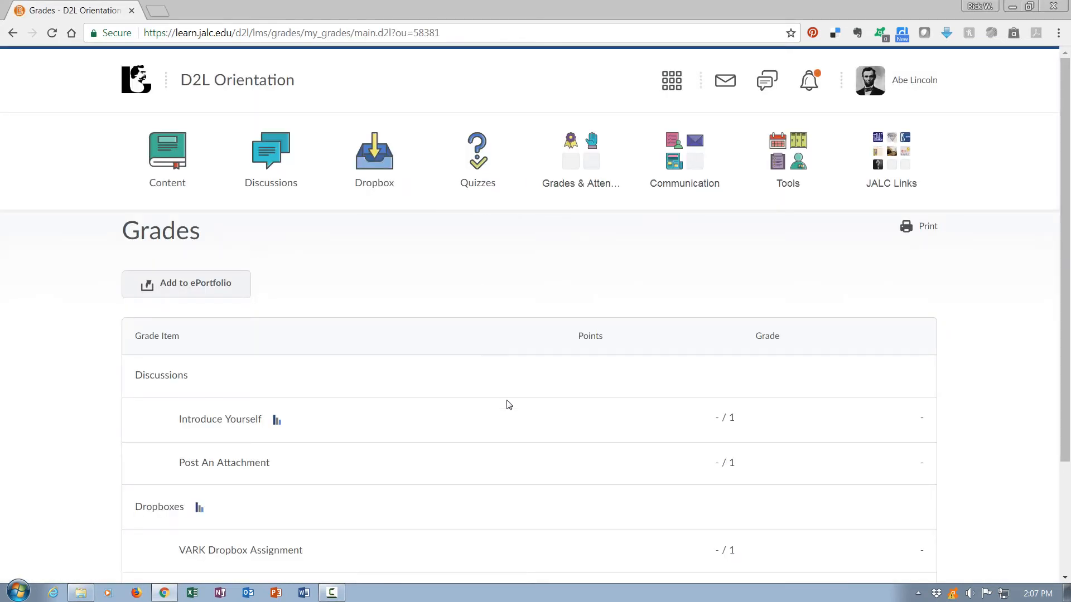
pyautogui.scroll(-3)
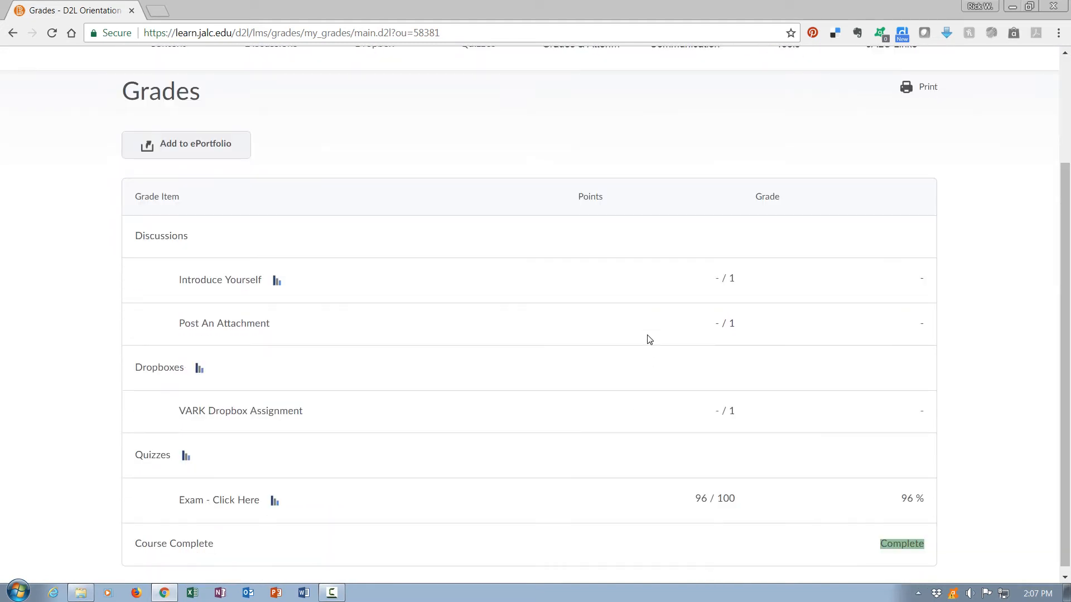
pyautogui.moveTo(658, 295)
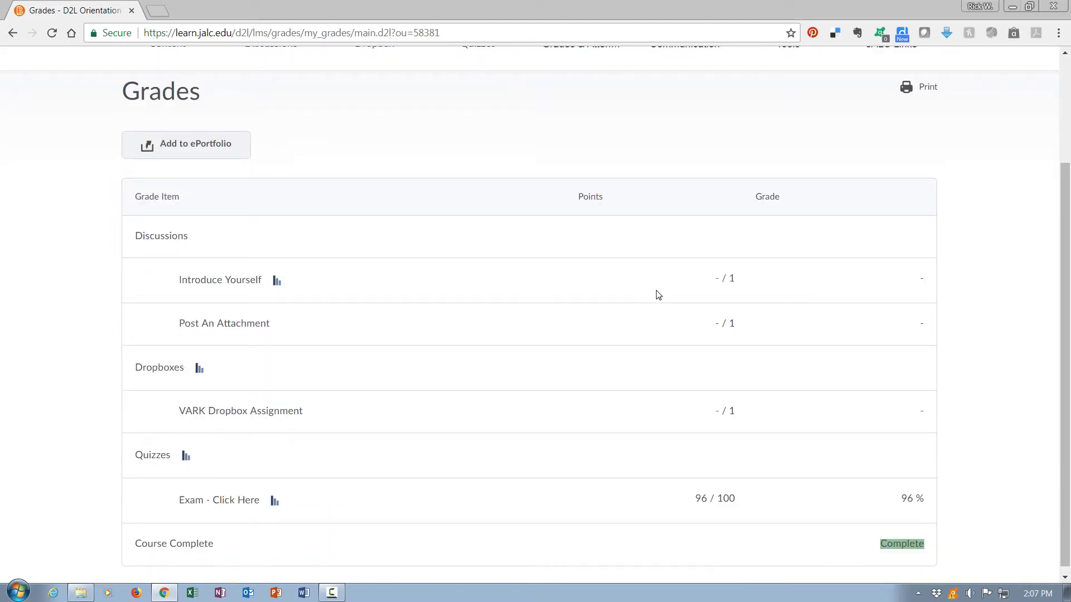
pyautogui.moveTo(653, 333)
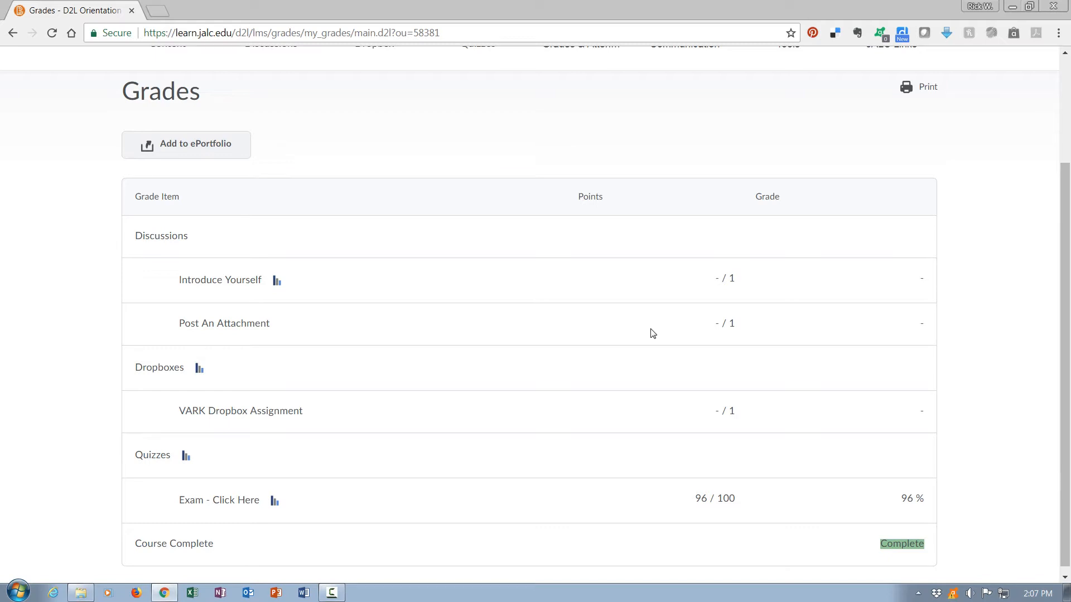
pyautogui.moveTo(713, 329)
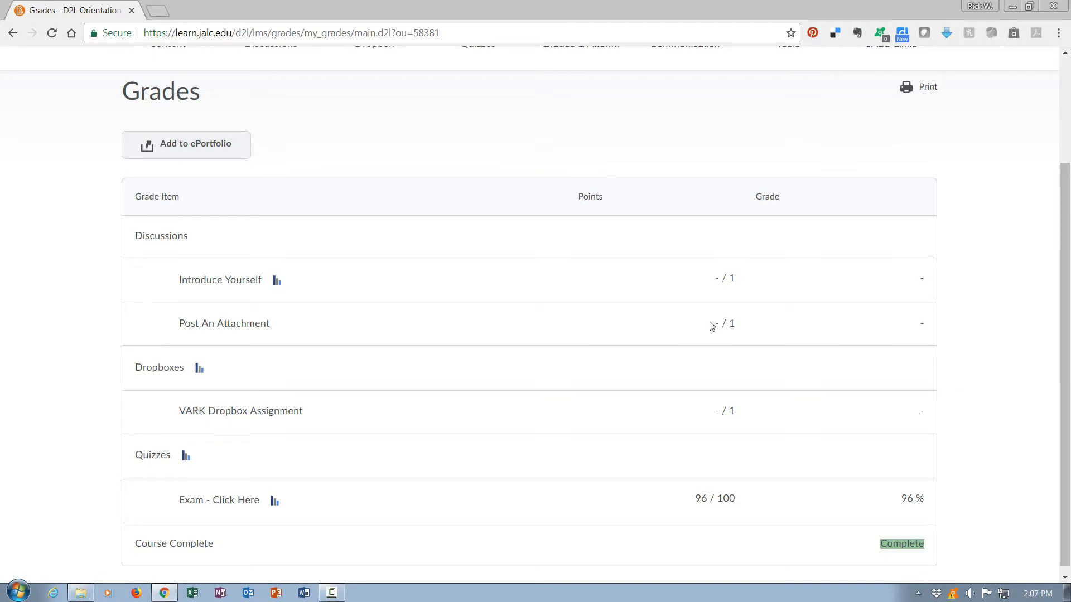
pyautogui.moveTo(715, 415)
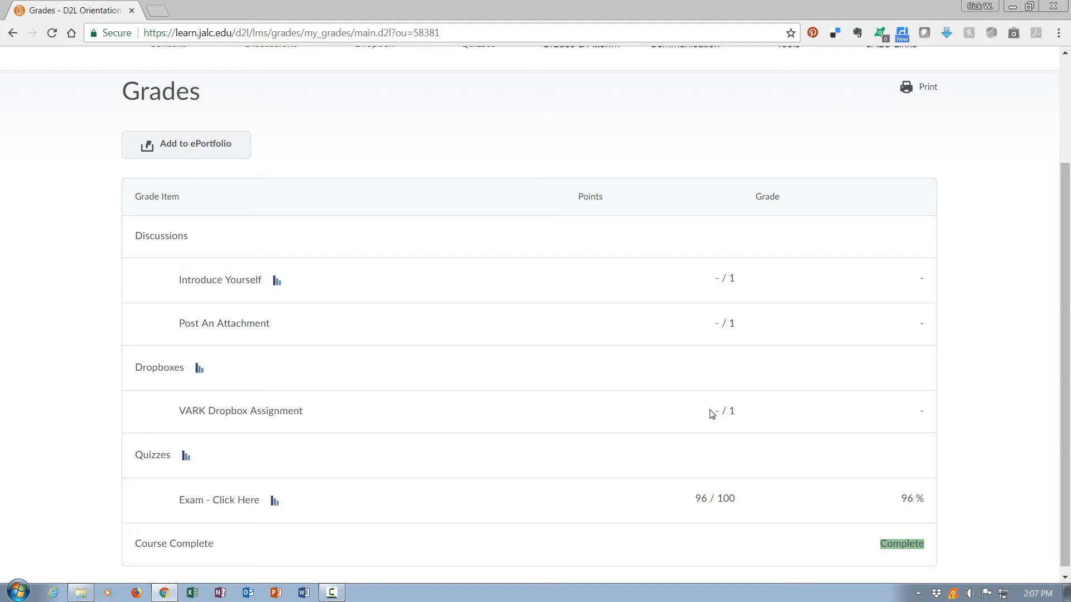
pyautogui.moveTo(575, 522)
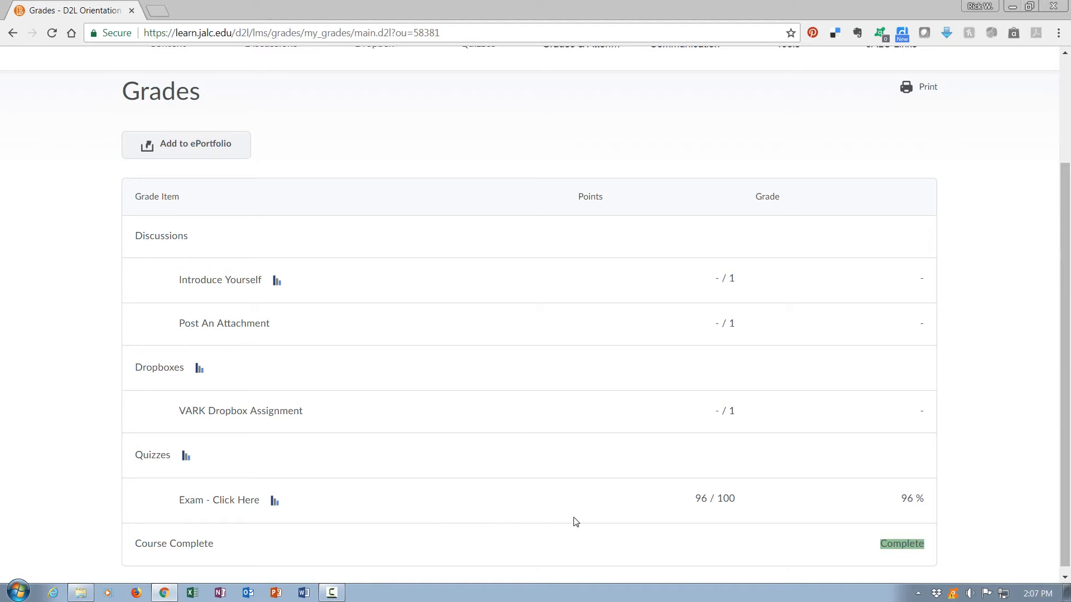
pyautogui.moveTo(722, 513)
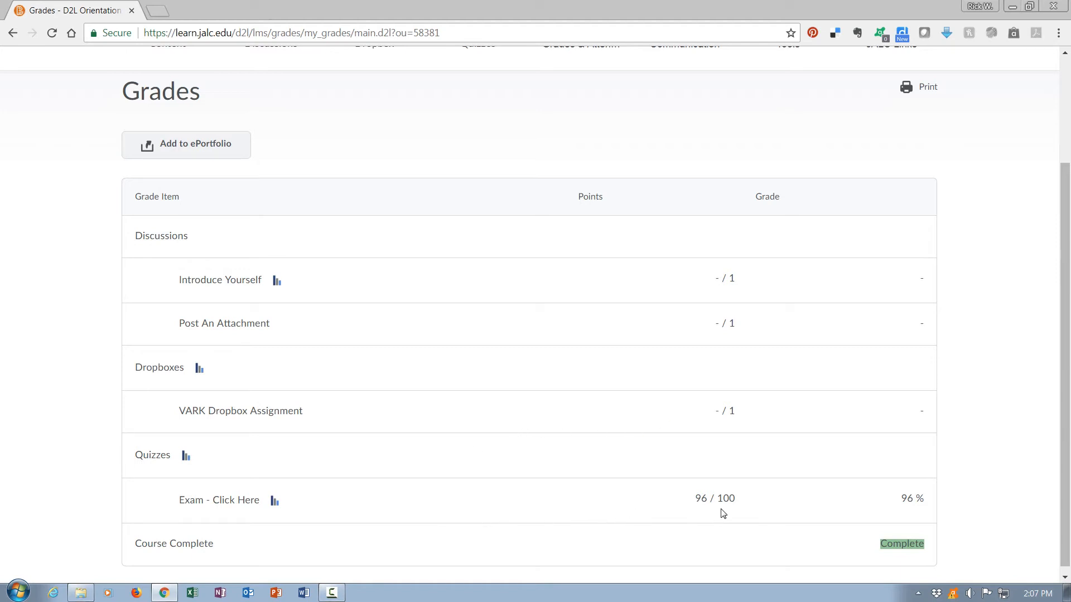
pyautogui.moveTo(885, 556)
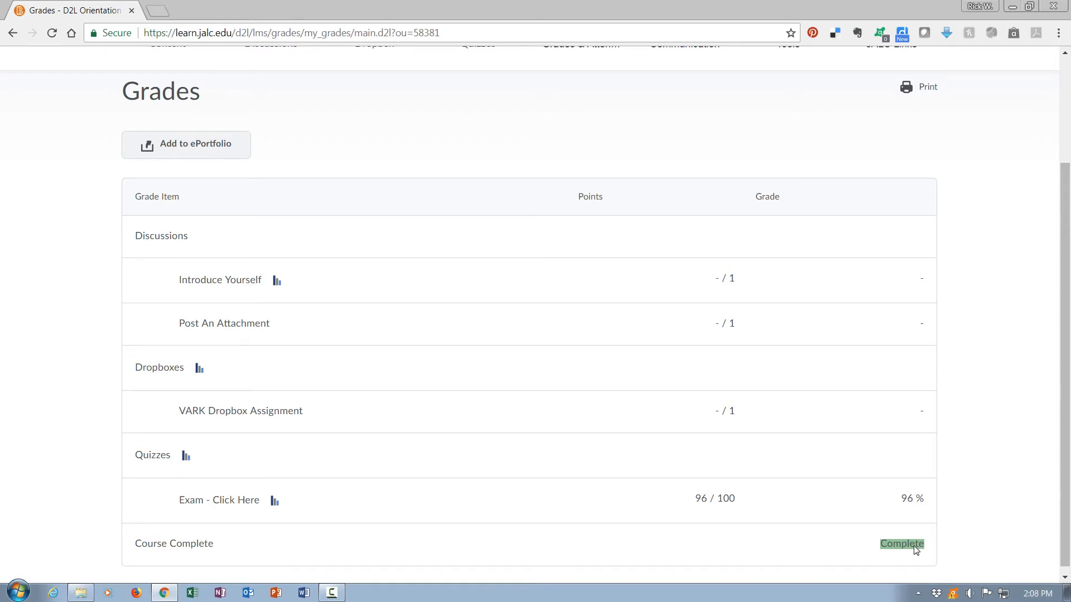
pyautogui.moveTo(913, 548)
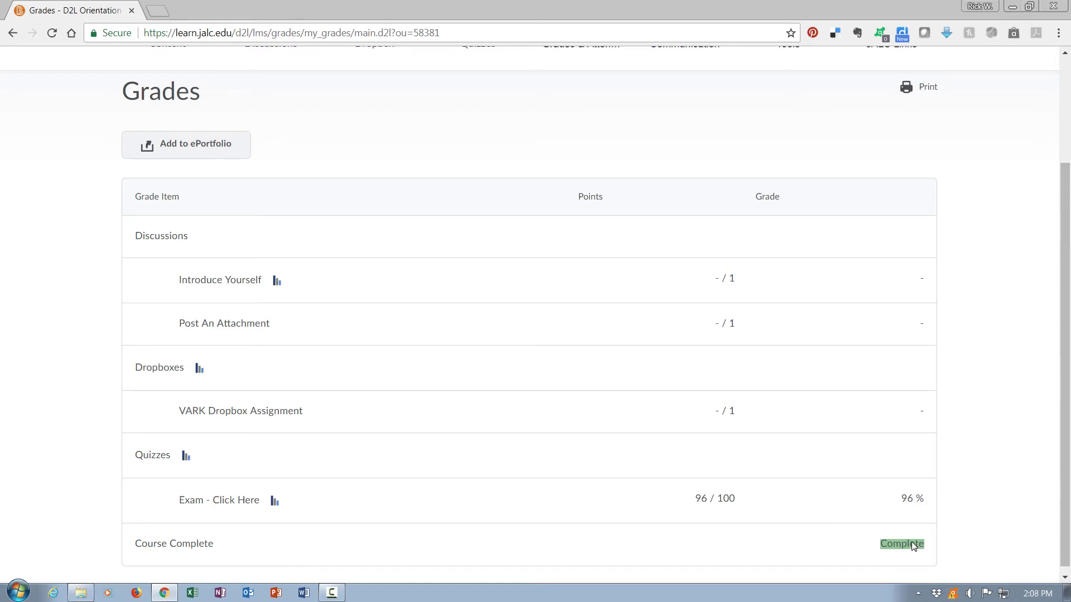
pyautogui.moveTo(542, 478)
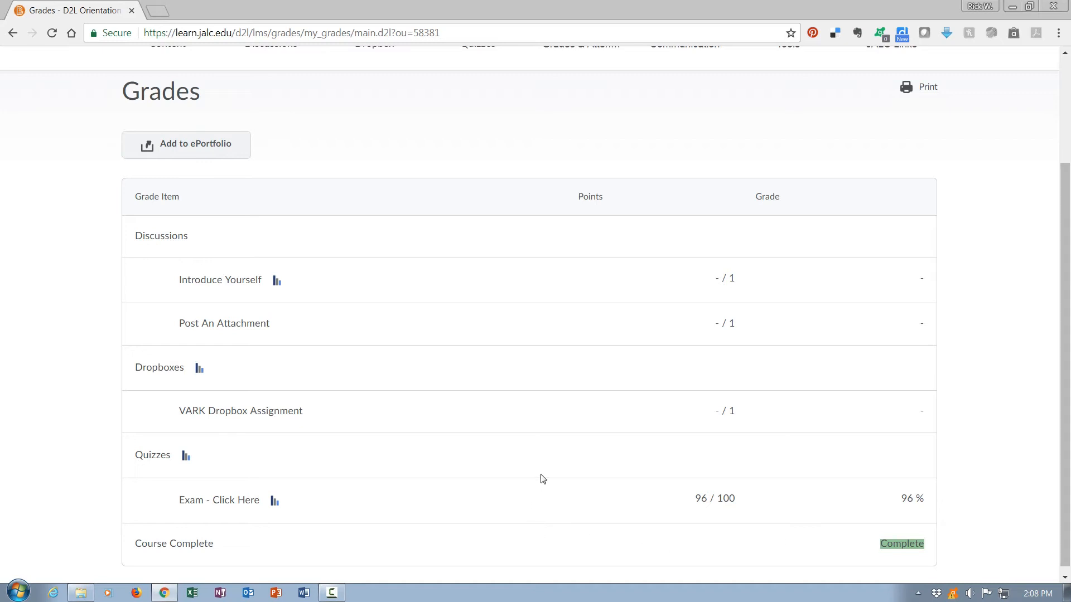
pyautogui.moveTo(572, 441)
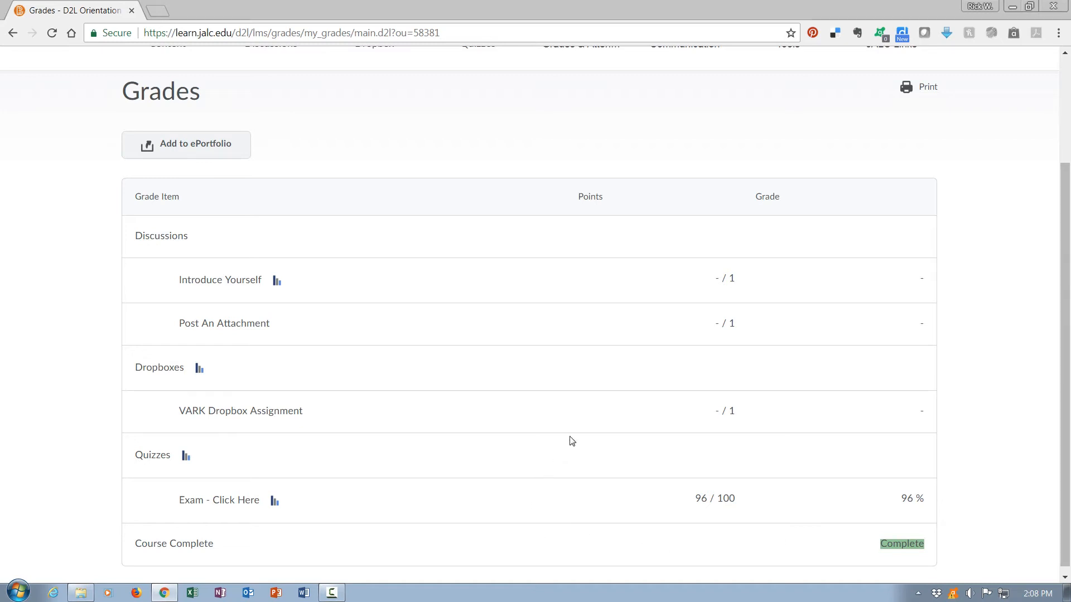
pyautogui.moveTo(627, 410)
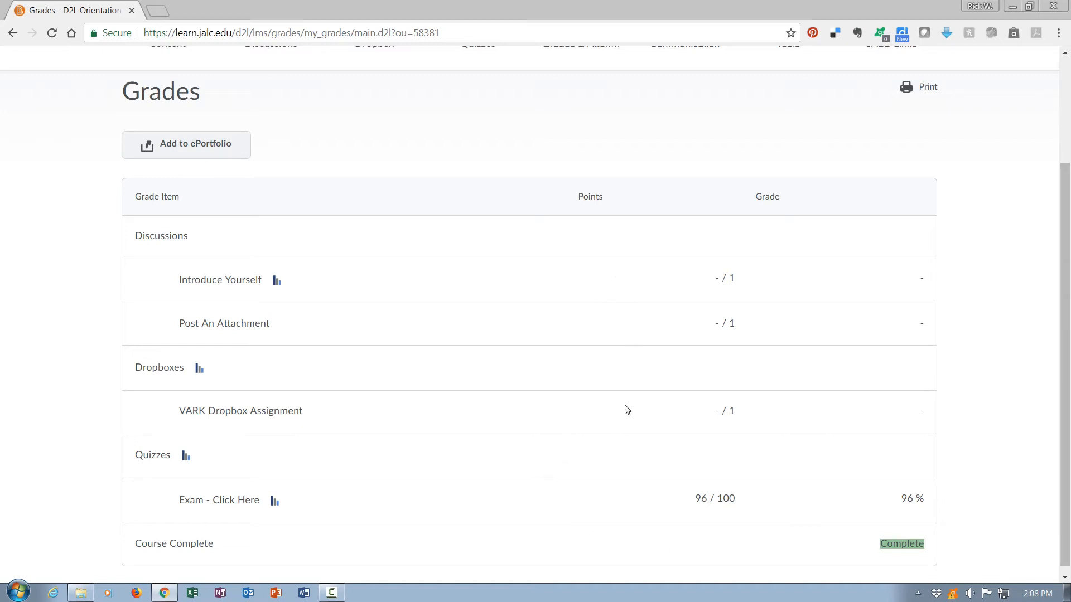
pyautogui.moveTo(645, 313)
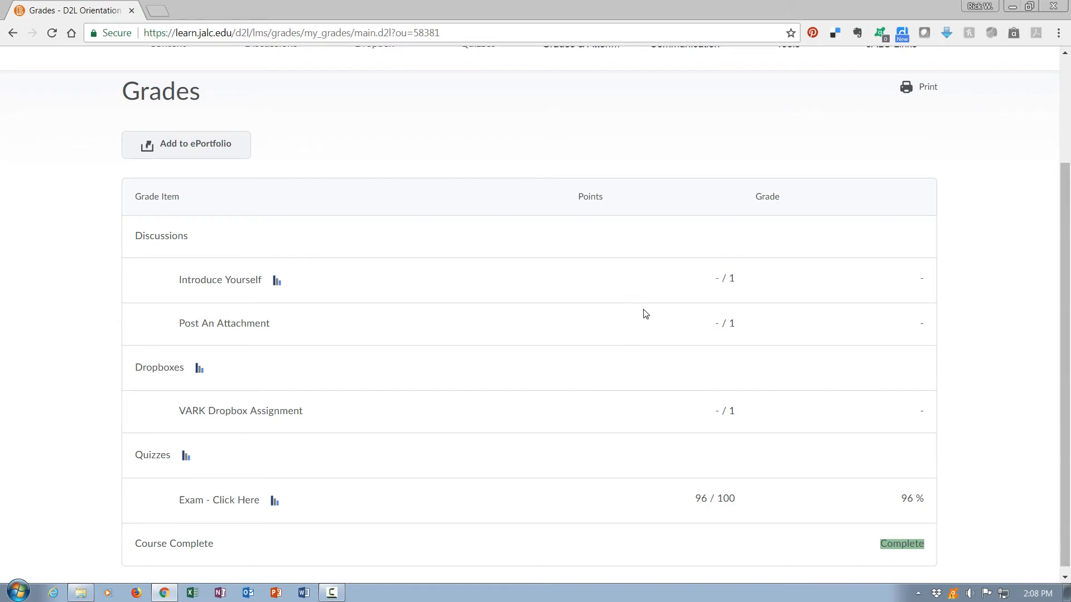
pyautogui.moveTo(645, 342)
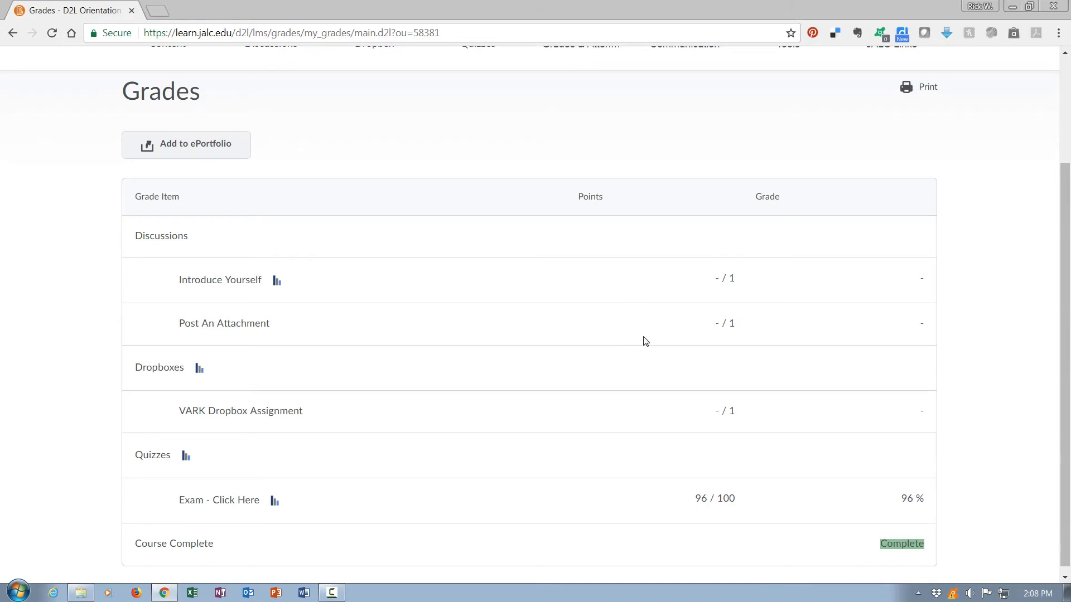
pyautogui.moveTo(642, 429)
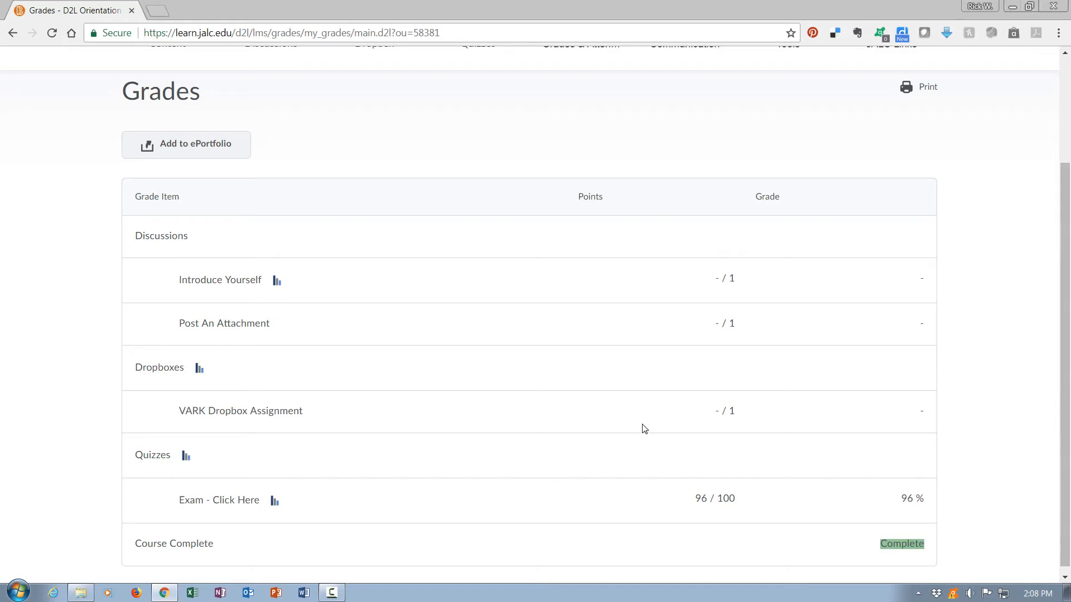
pyautogui.moveTo(644, 413)
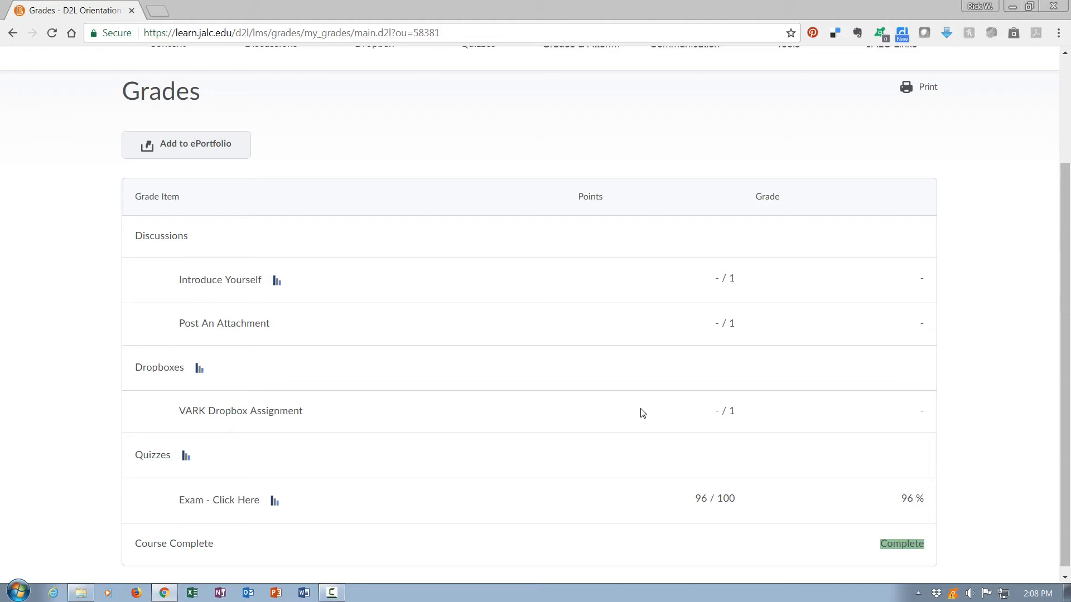
pyautogui.moveTo(913, 558)
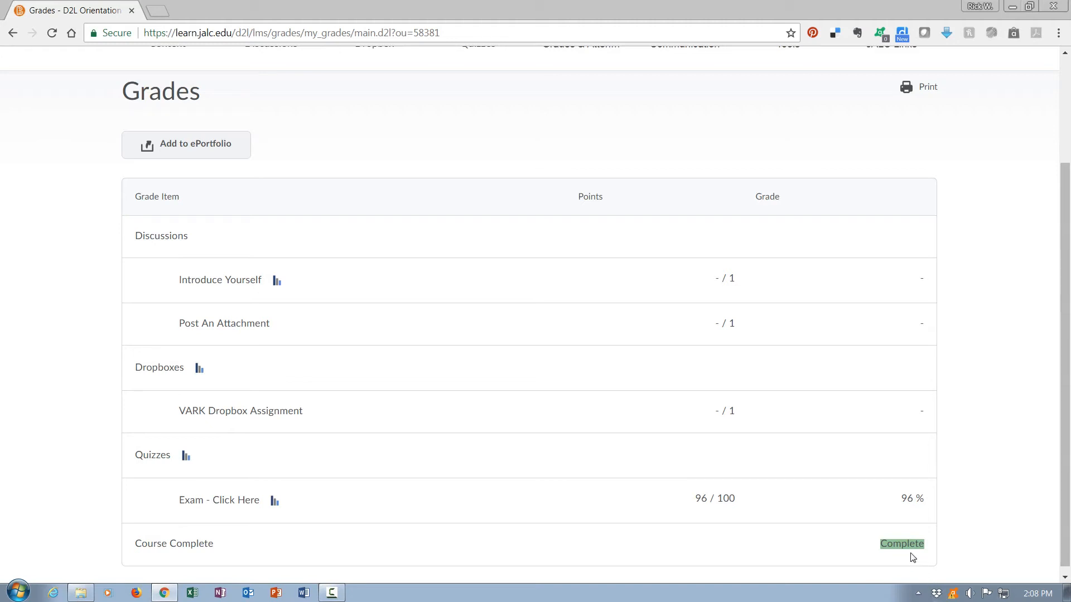
pyautogui.moveTo(721, 416)
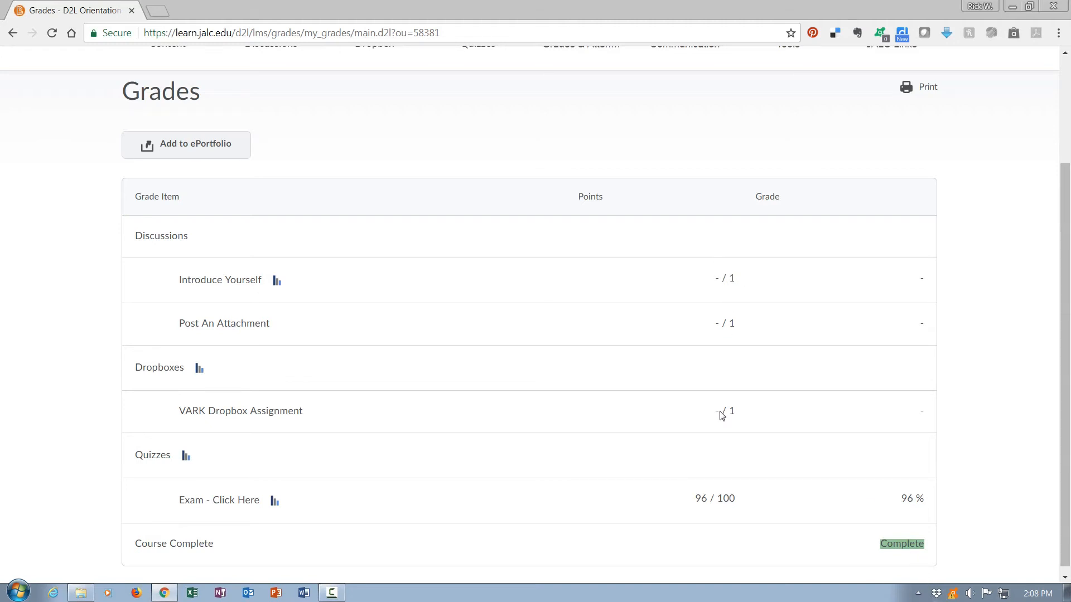
pyautogui.moveTo(696, 390)
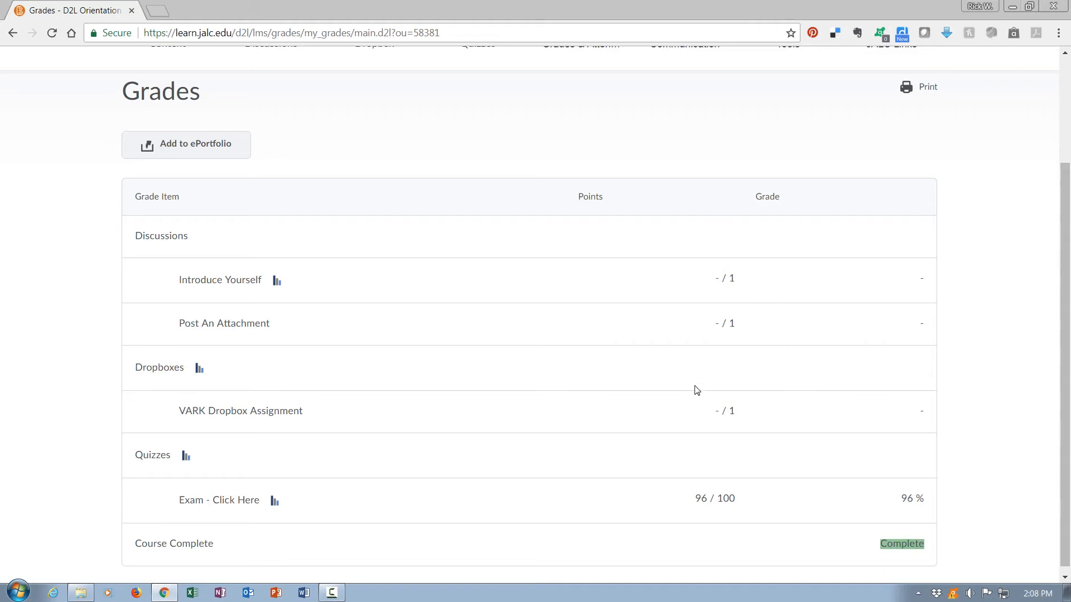
pyautogui.moveTo(667, 378)
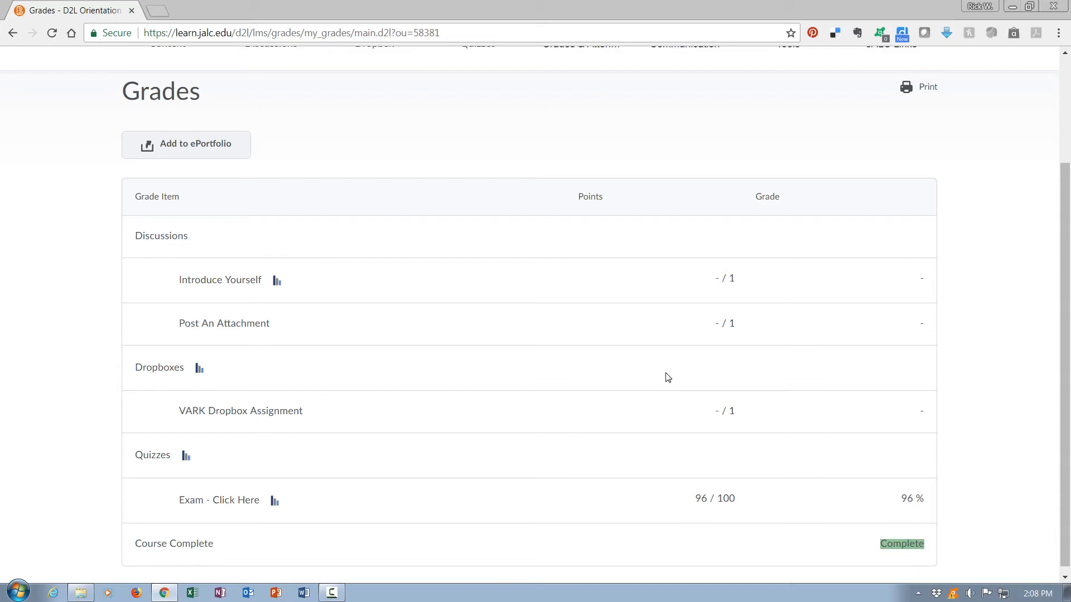
pyautogui.moveTo(652, 347)
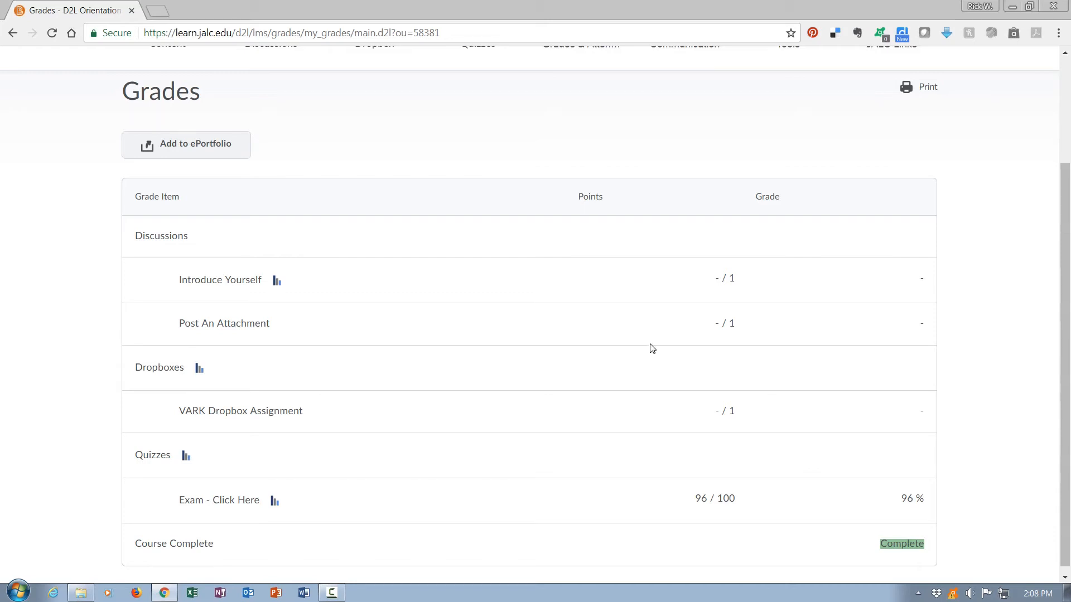
pyautogui.moveTo(709, 438)
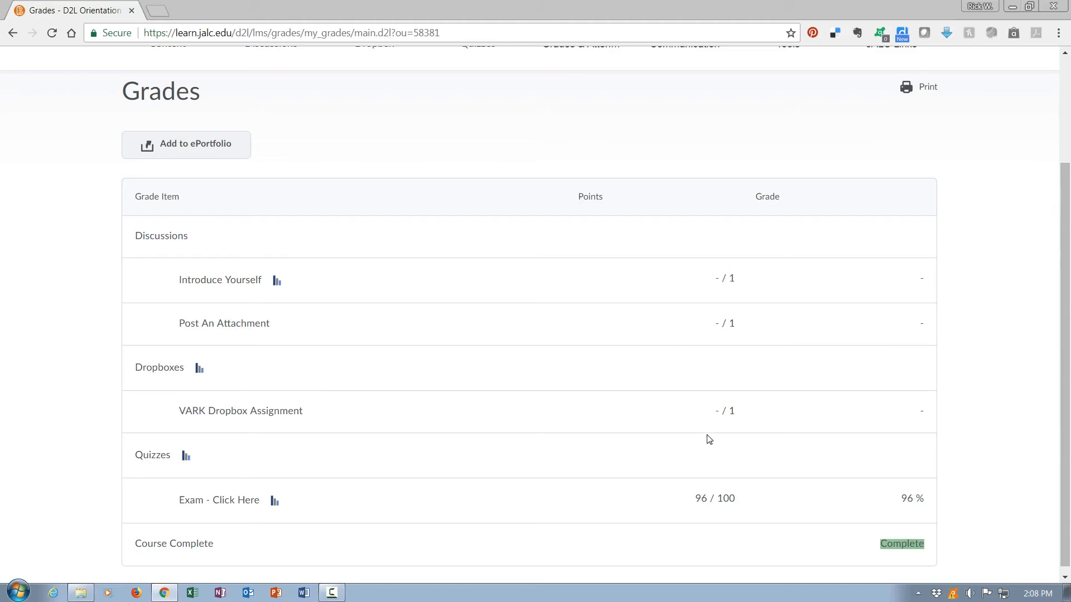
pyautogui.moveTo(712, 448)
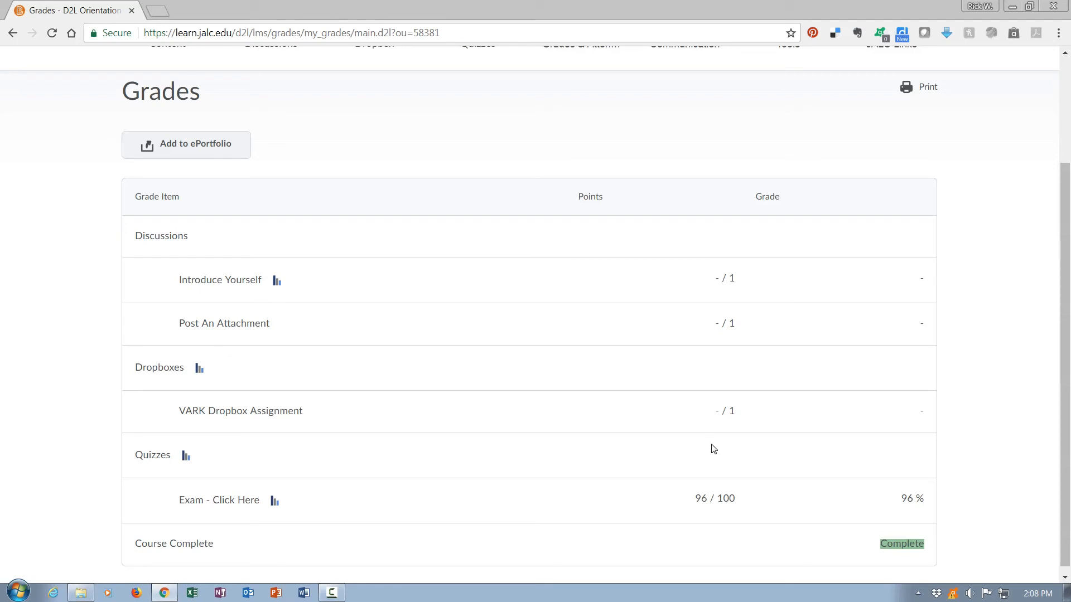
pyautogui.moveTo(286, 550)
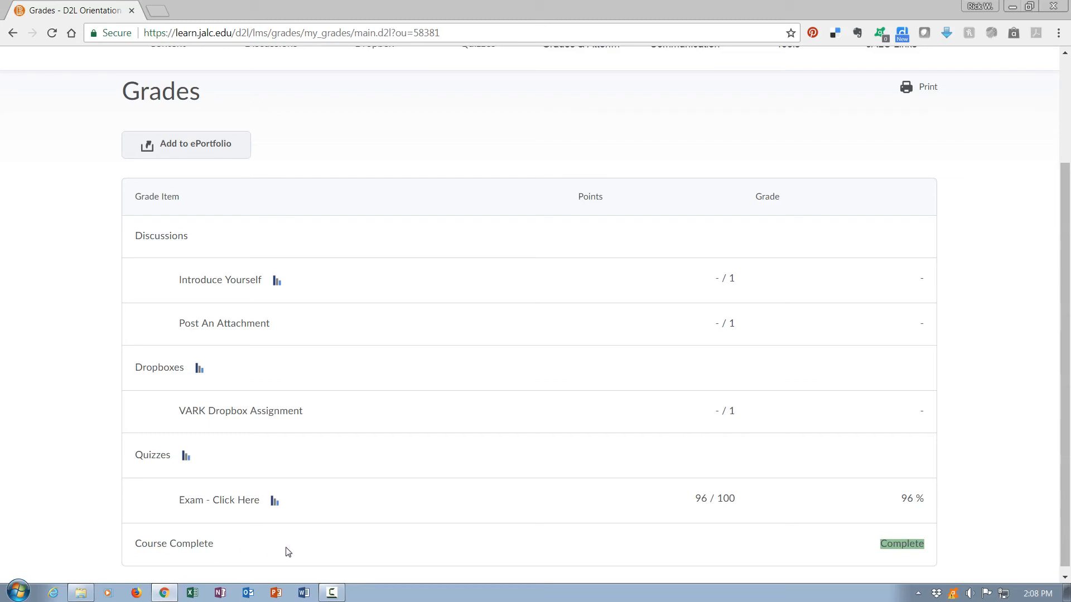
pyautogui.moveTo(893, 552)
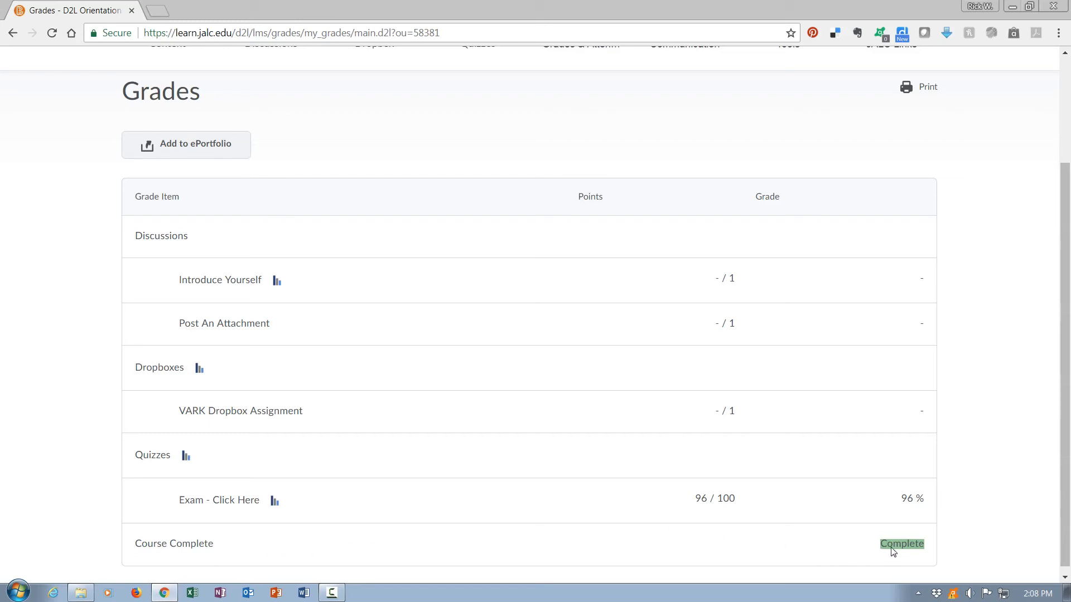
pyautogui.moveTo(730, 304)
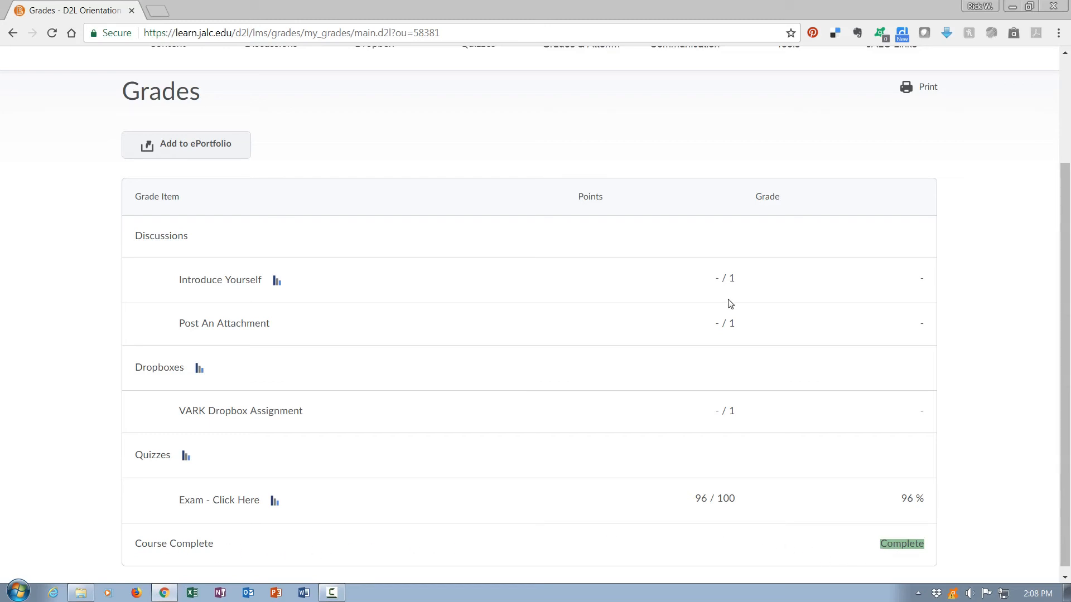
pyautogui.moveTo(730, 417)
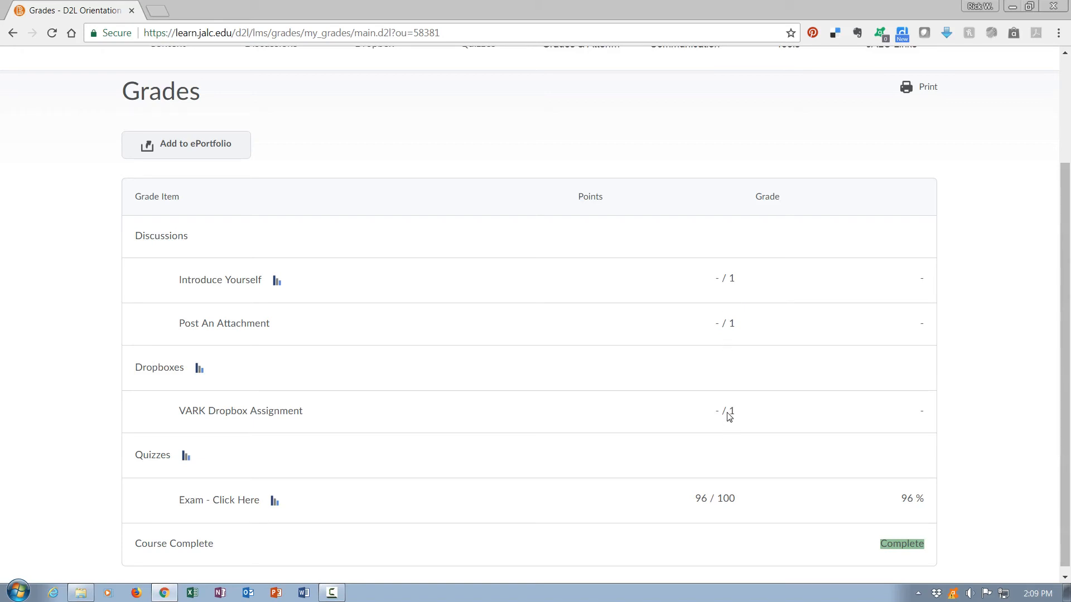
pyautogui.moveTo(718, 288)
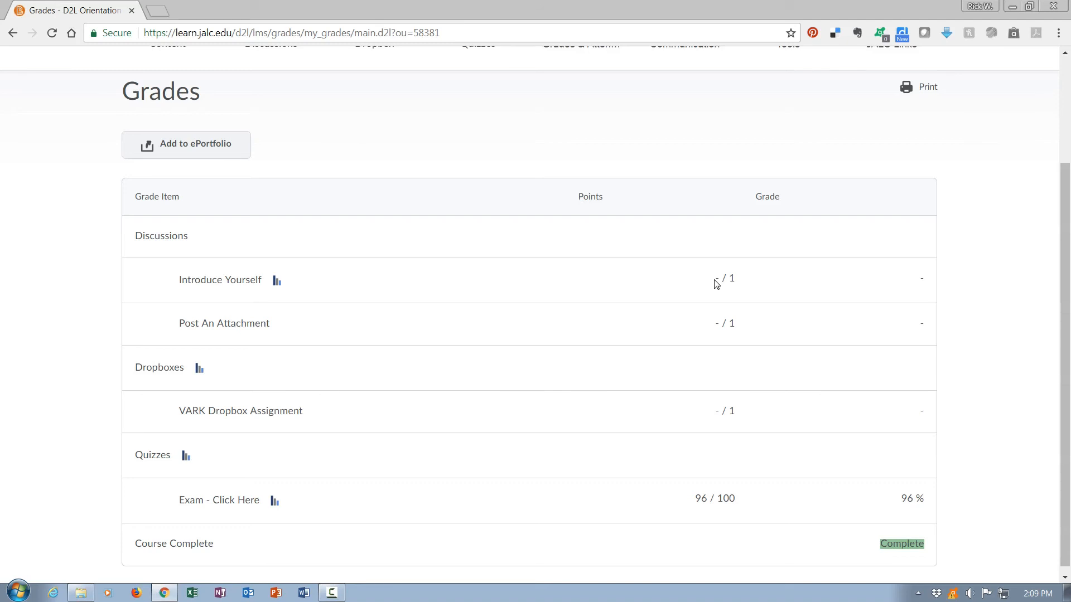
pyautogui.moveTo(700, 515)
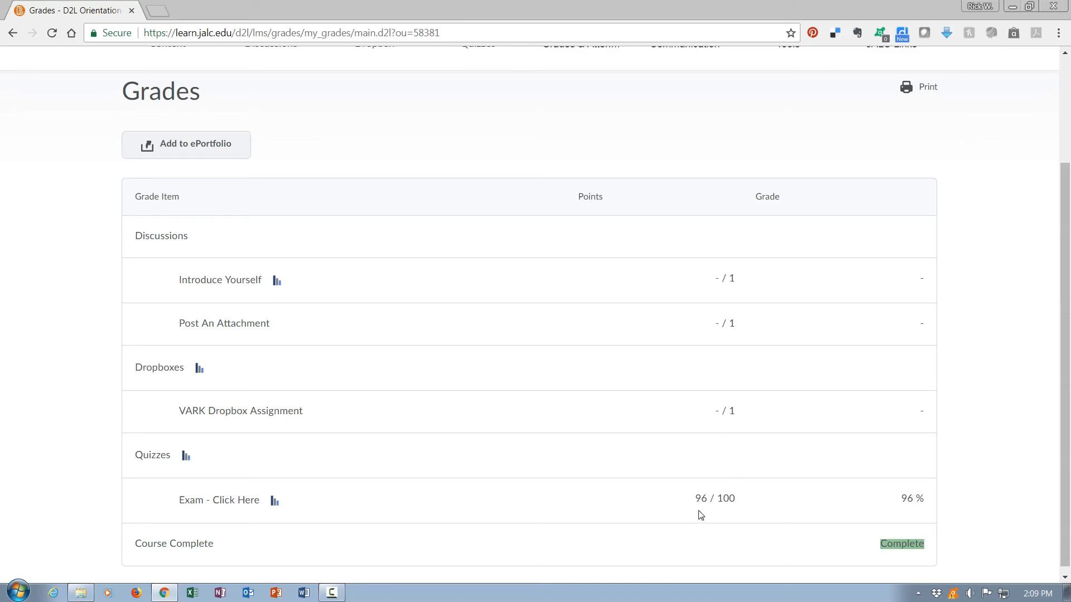
pyautogui.moveTo(904, 503)
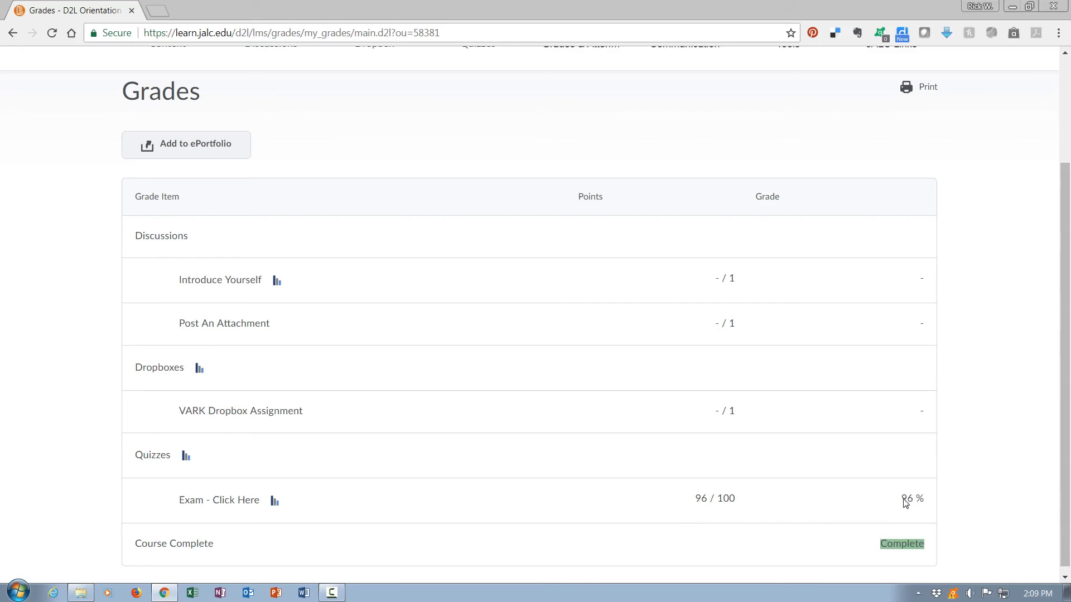
pyautogui.moveTo(741, 466)
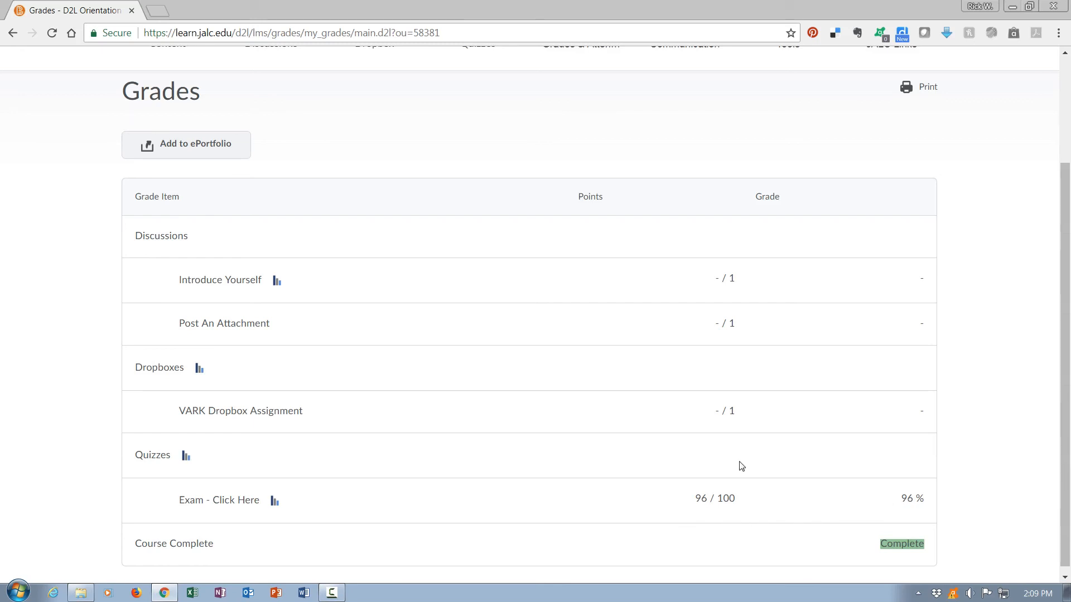
pyautogui.moveTo(241, 222)
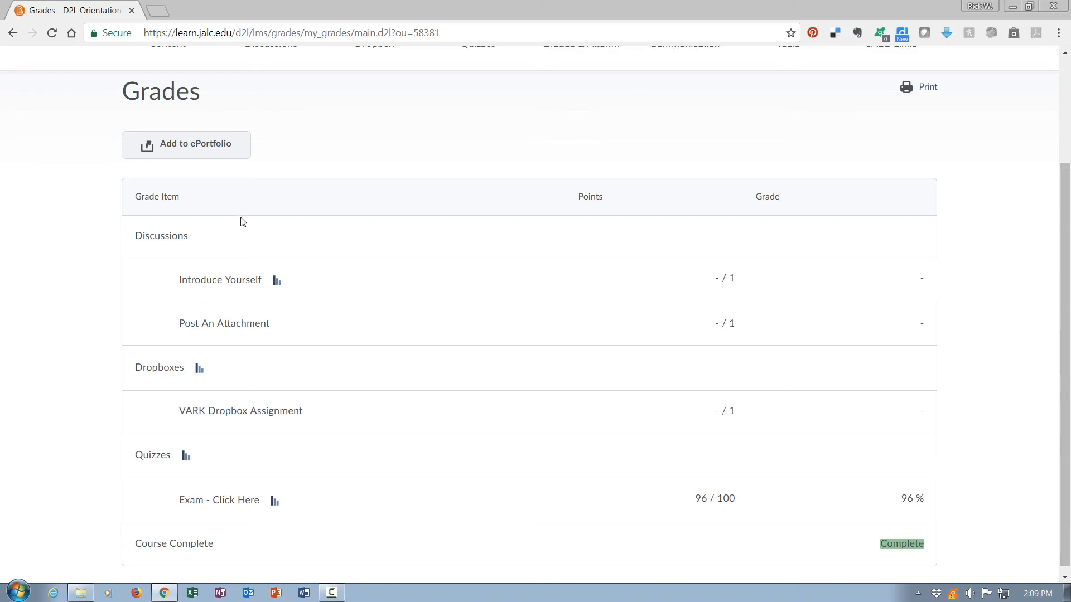
pyautogui.moveTo(153, 114)
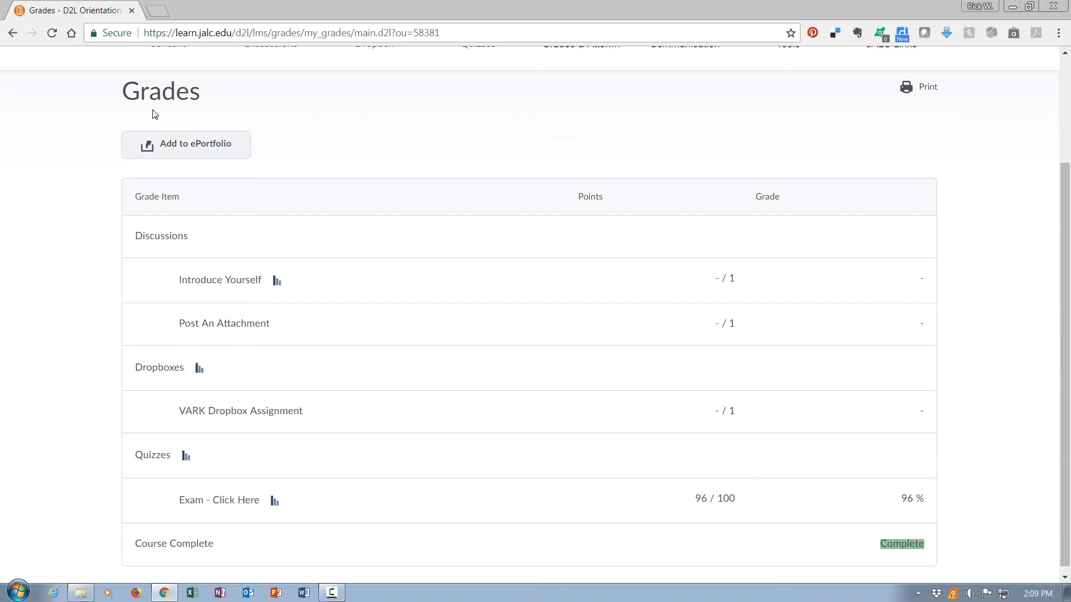
pyautogui.moveTo(927, 560)
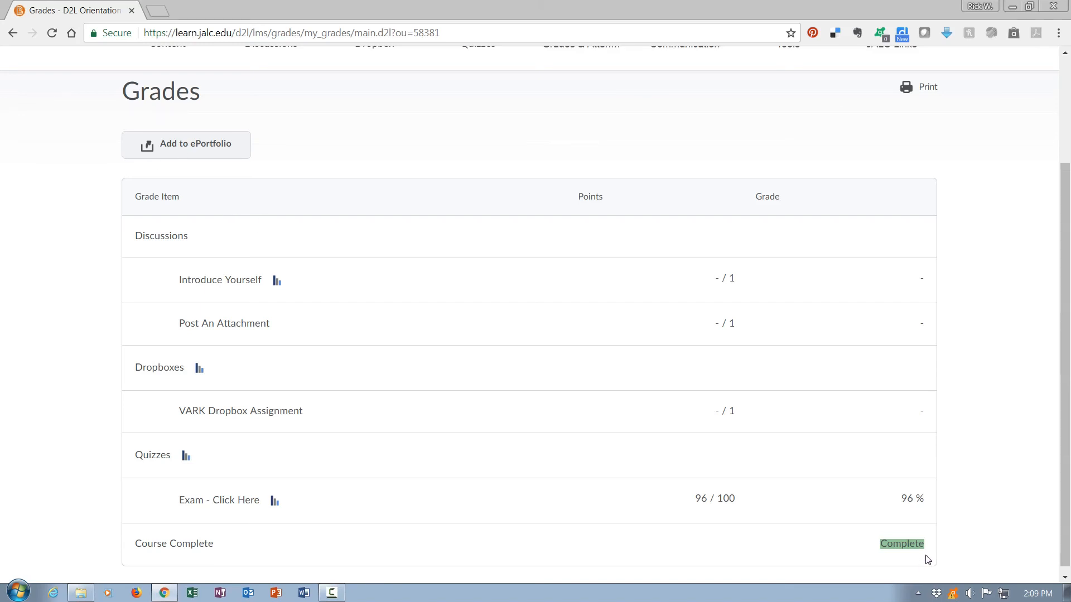
pyautogui.moveTo(904, 551)
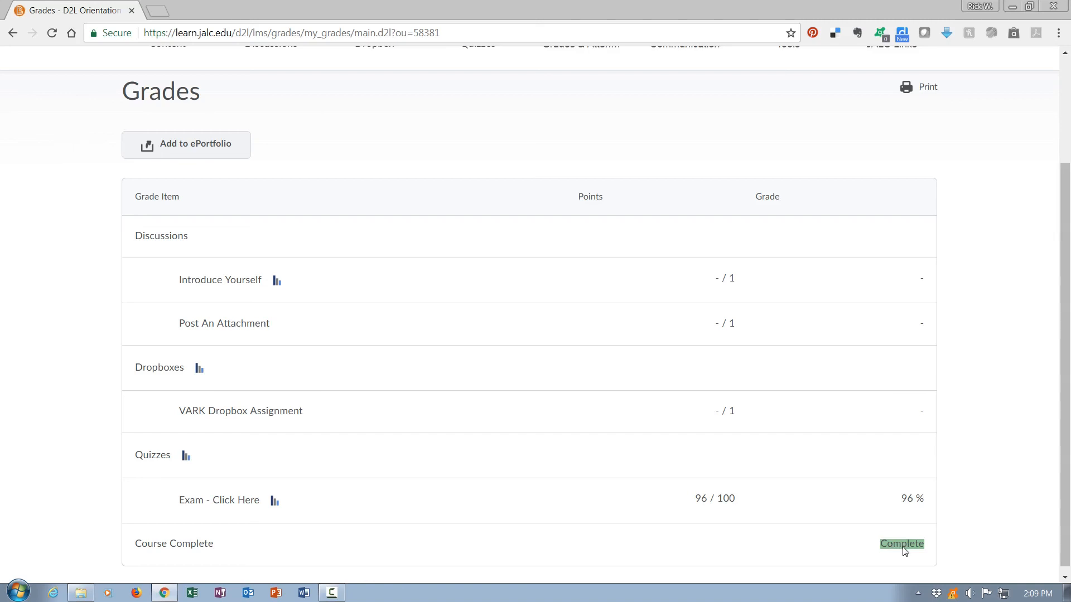
pyautogui.moveTo(196, 118)
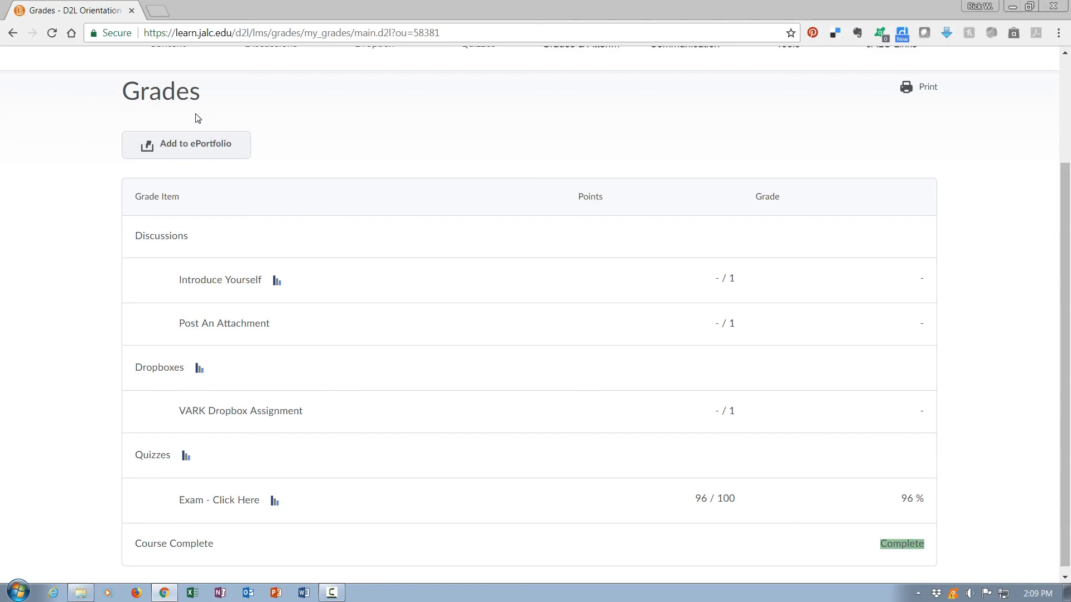
pyautogui.moveTo(175, 120)
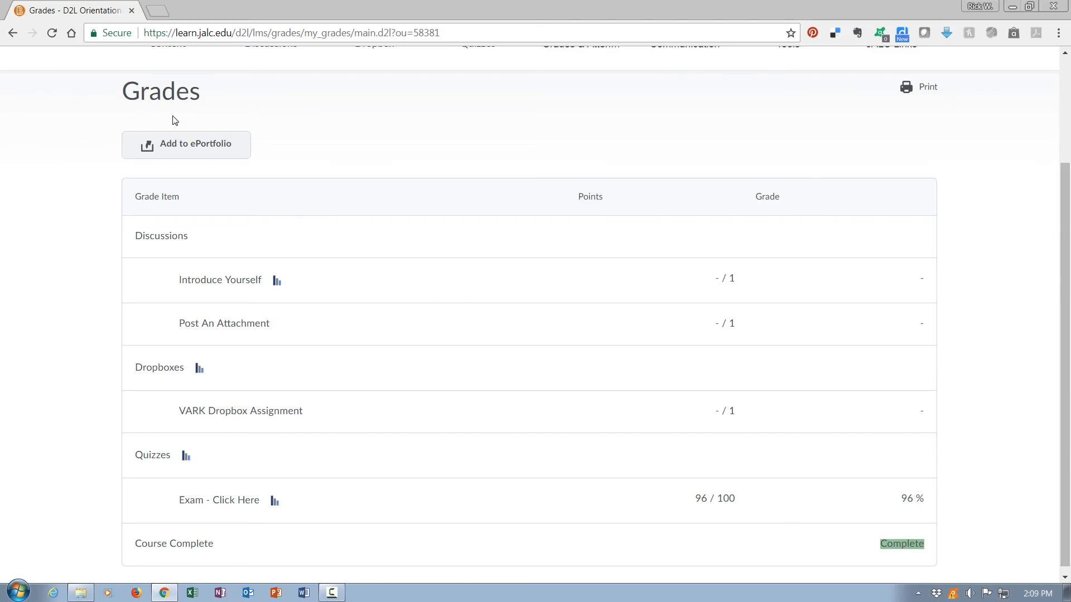